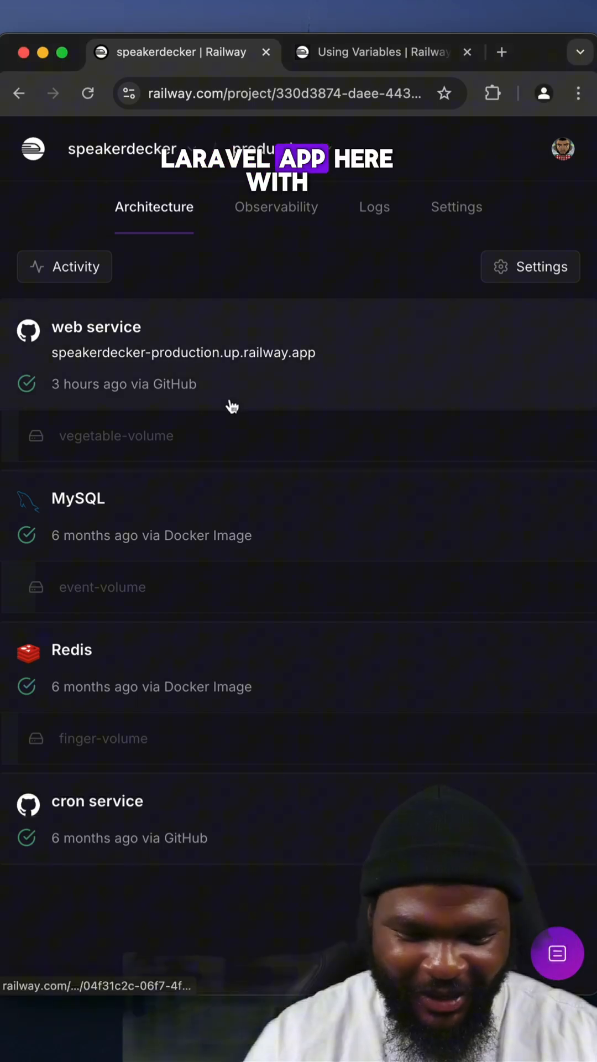
Show the web service's 56 service-scoped variables with hidden values
click(96, 327)
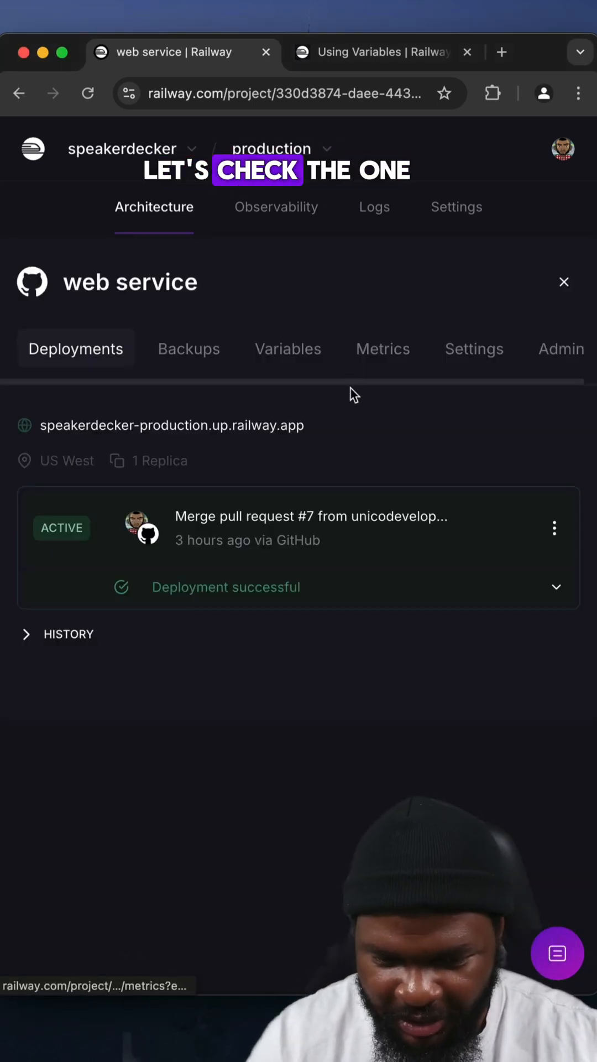
click(288, 348)
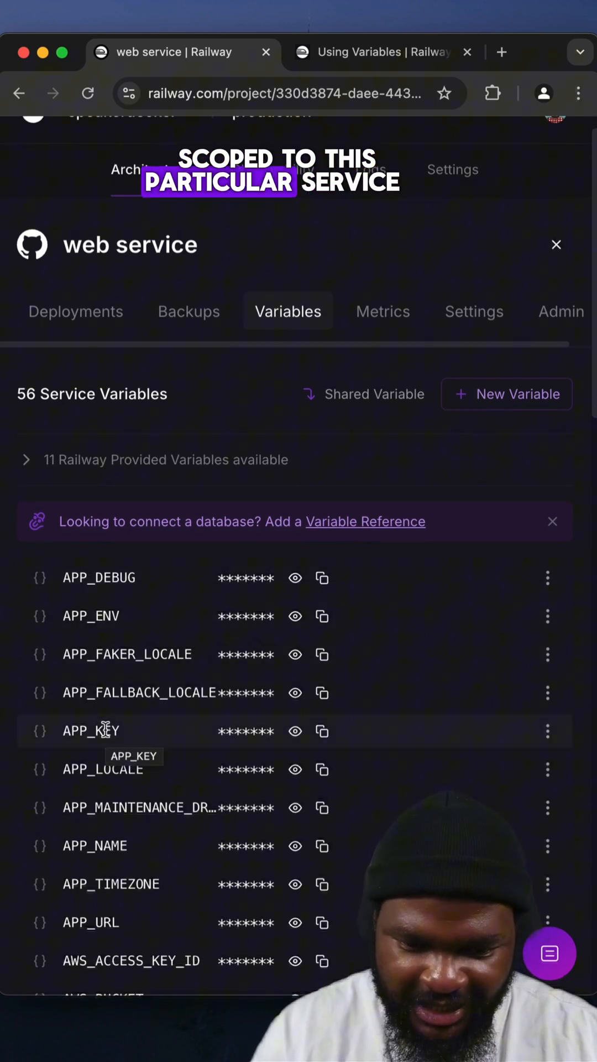
Start a new web service variable, entering 'sho' and 'true' in the form
click(505, 394)
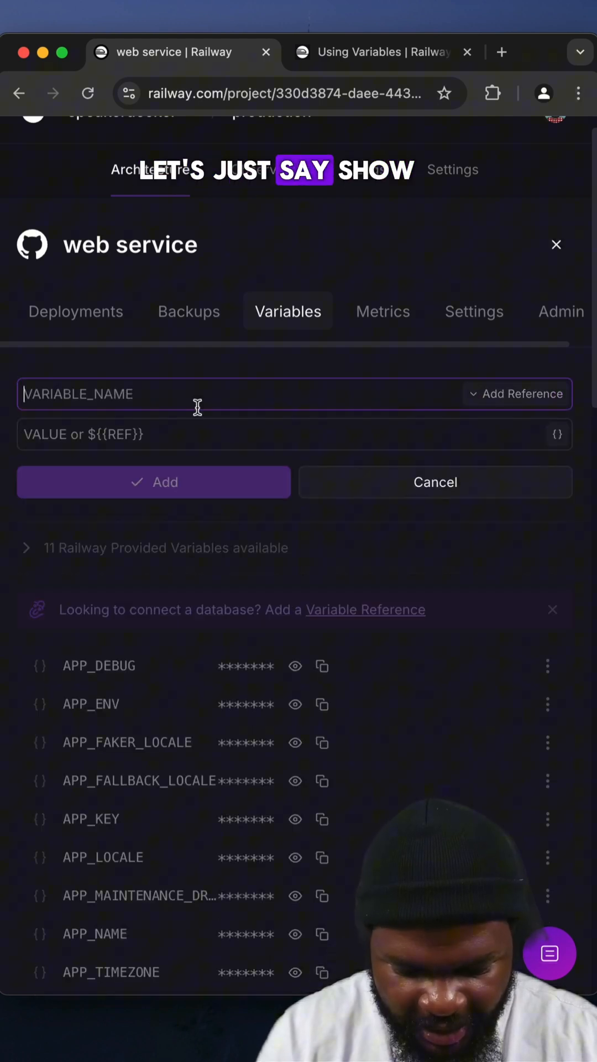
text(sho)
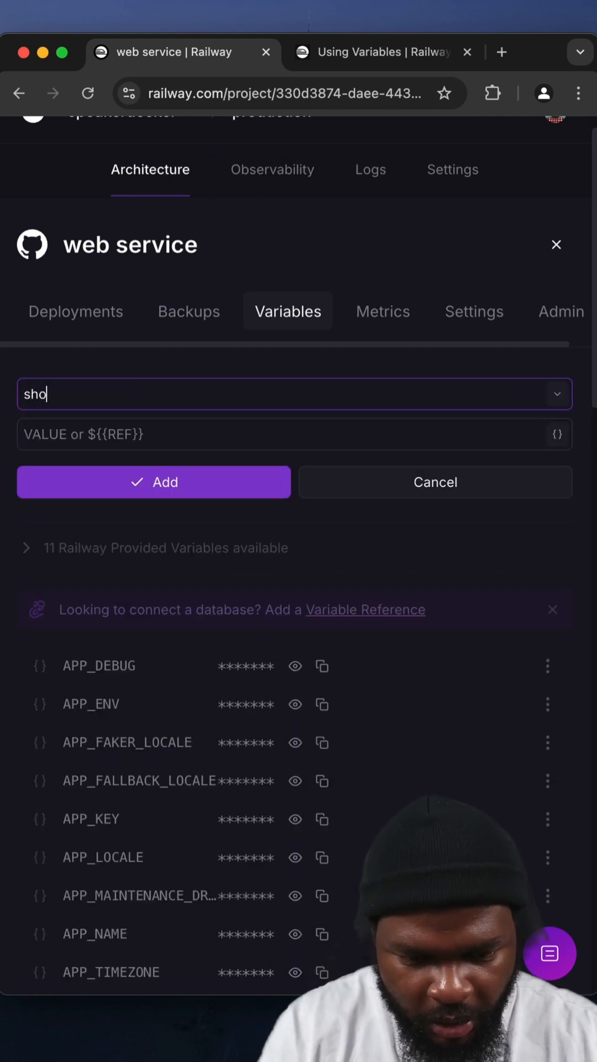
text(true)
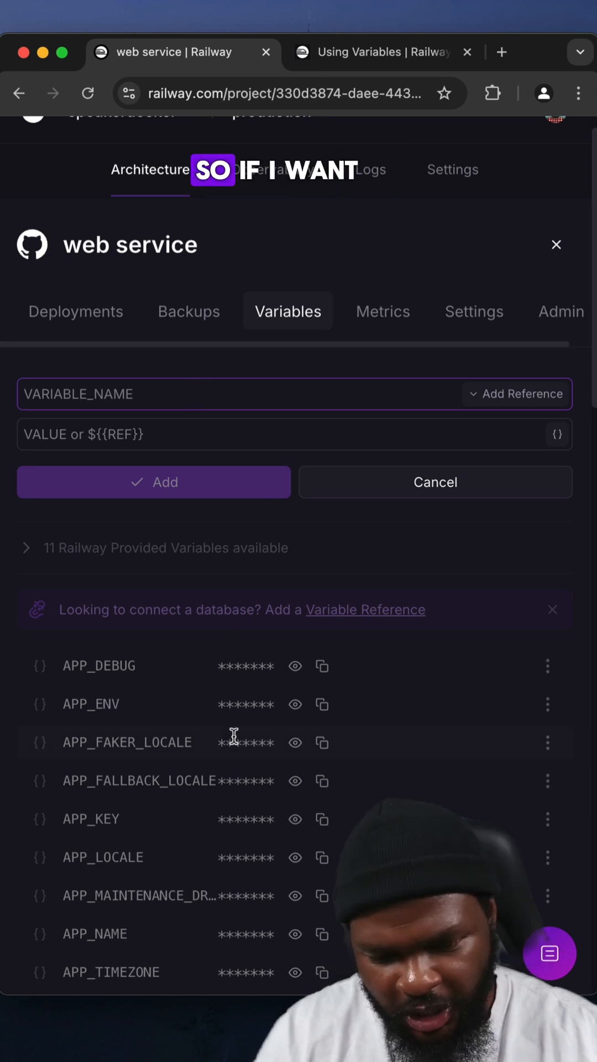
text(edn)
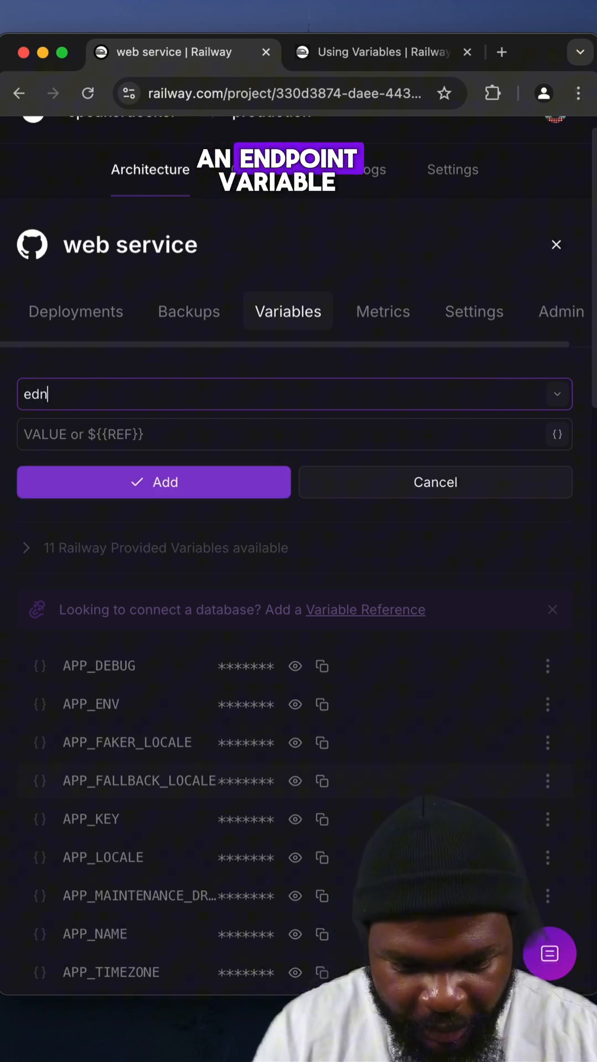
text(endpoint)
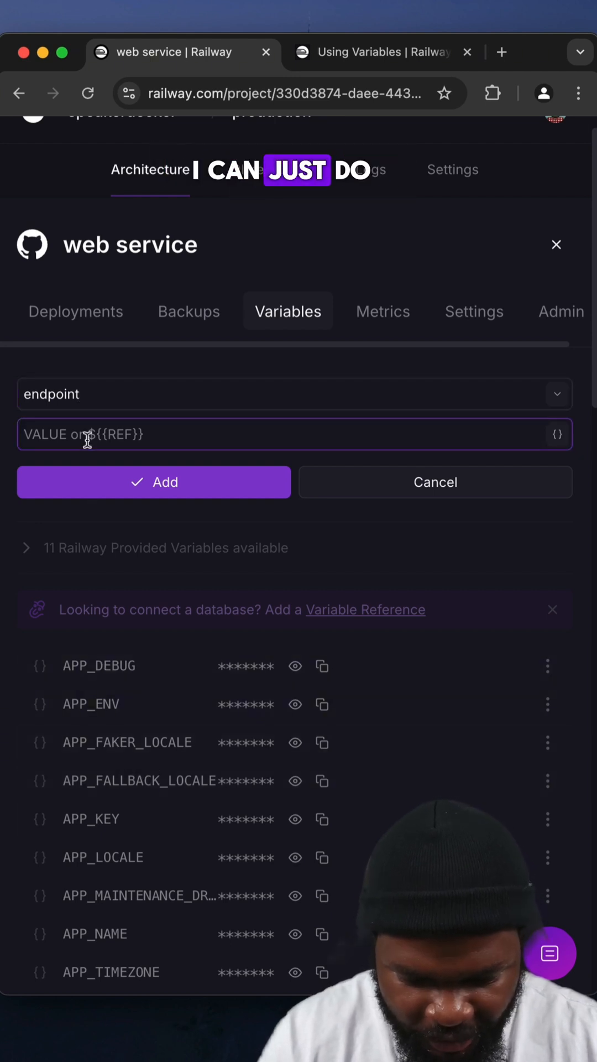
text(${{)
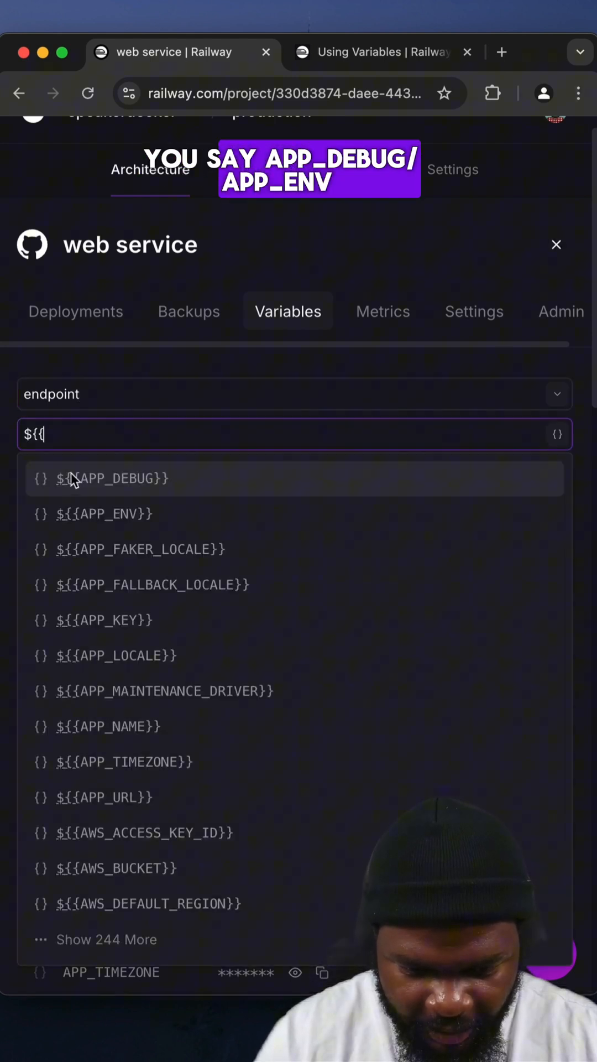
click(112, 478)
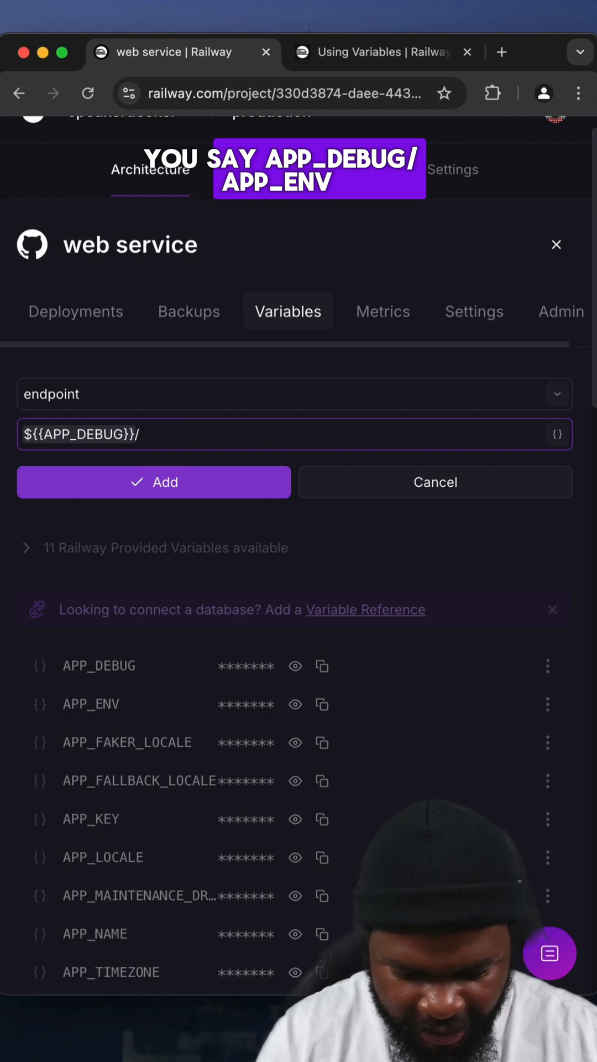
text(${{APP_ENV}})
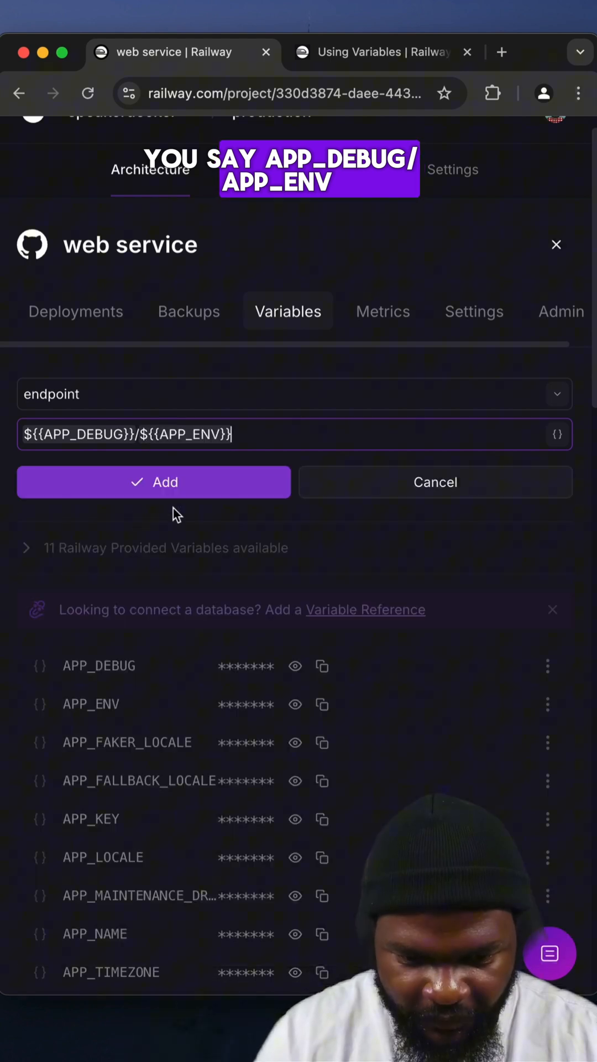
mouse_move(258, 524)
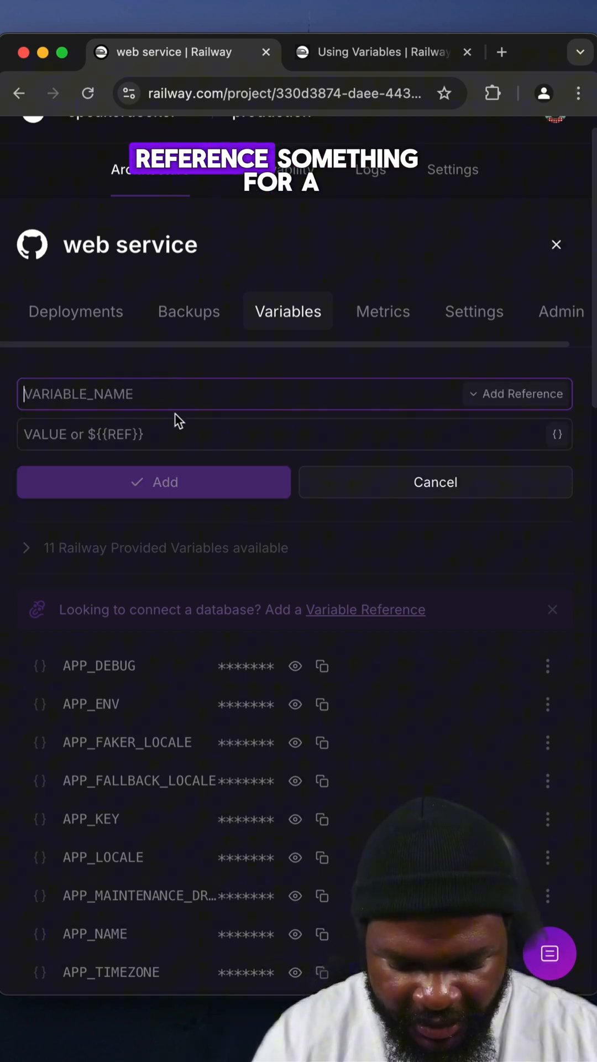
Add database_url with value ${{MySQL.MYSQL_PUBLIC_URL}}, bringing the service to 57 variables
text(database)
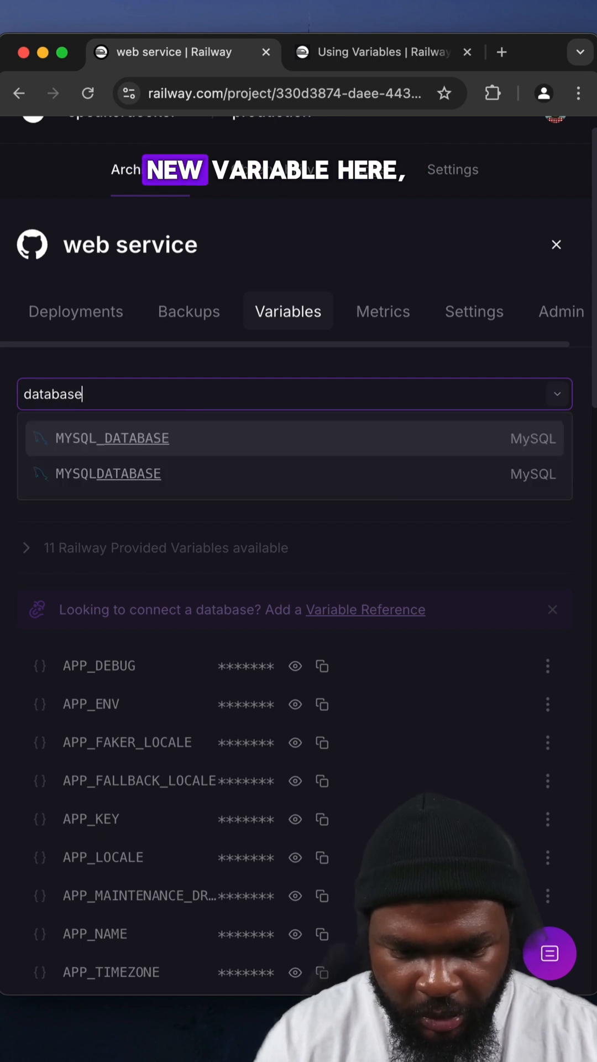
text(_url)
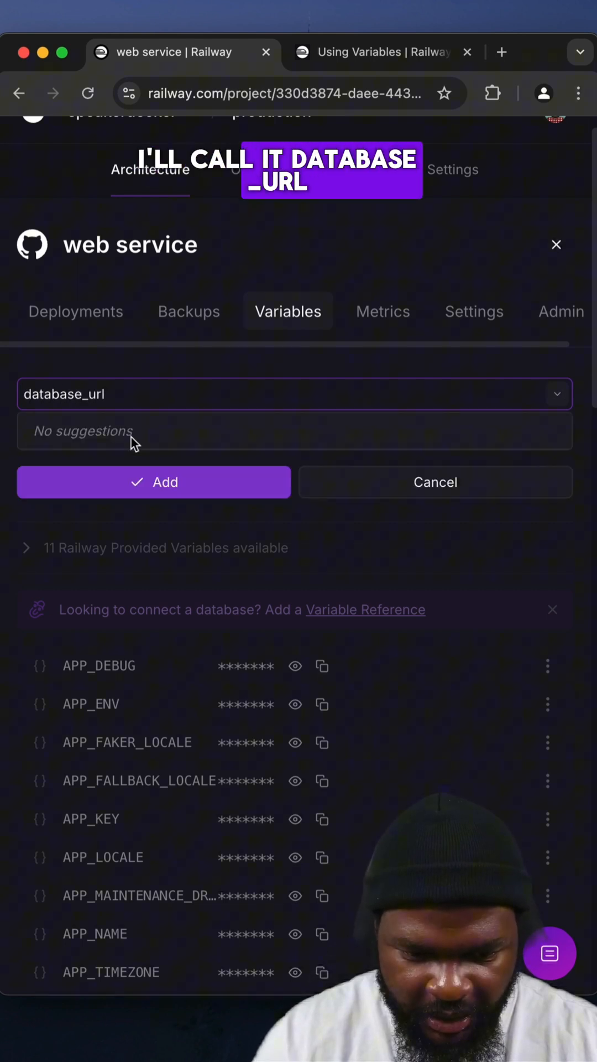
text($)
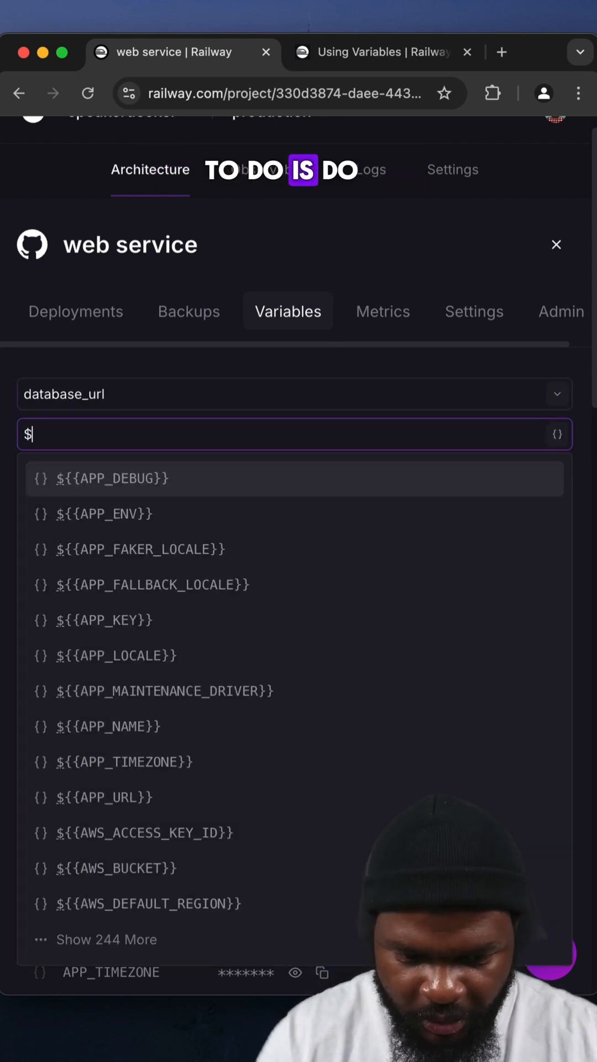
text({{Mys)
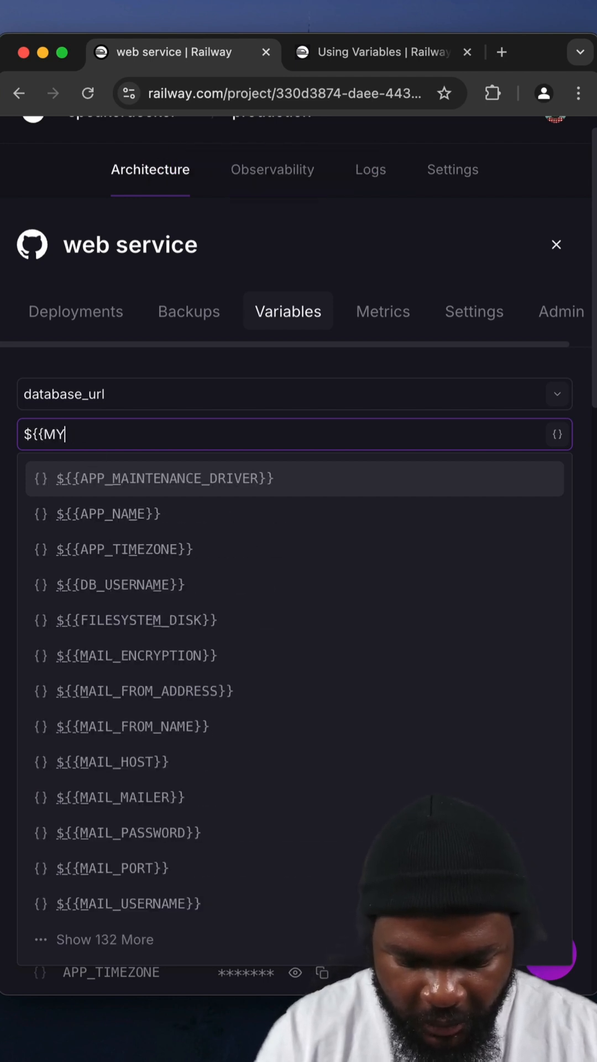
text(SQL.)
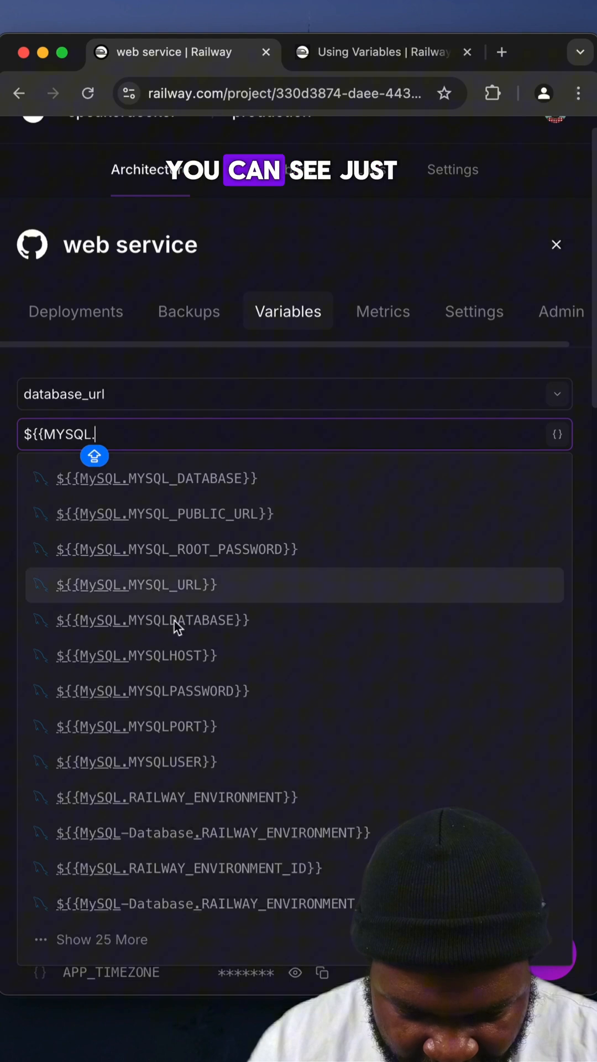
mouse_move(180, 654)
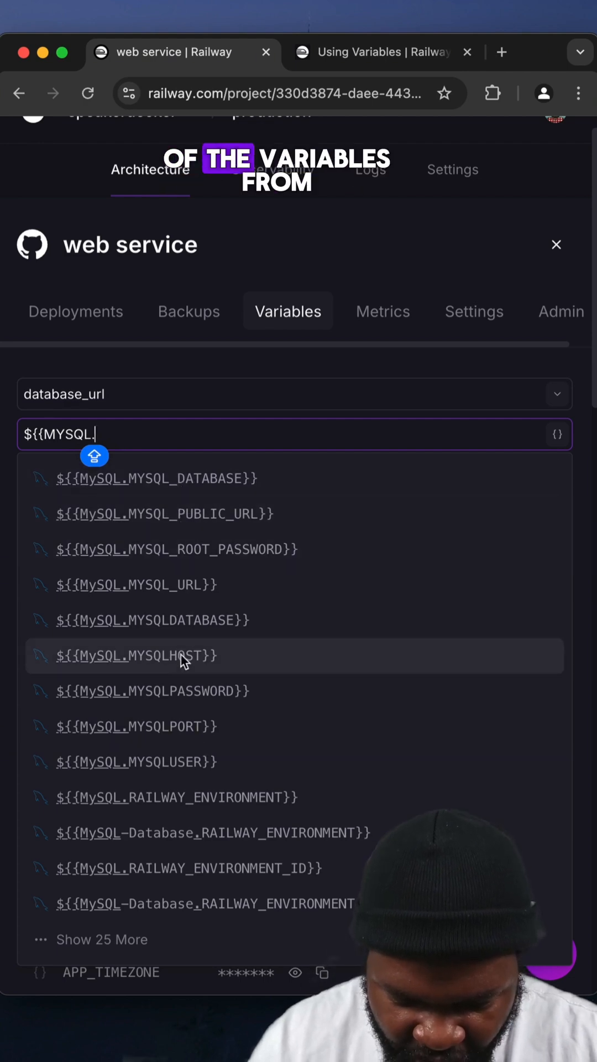
mouse_move(191, 514)
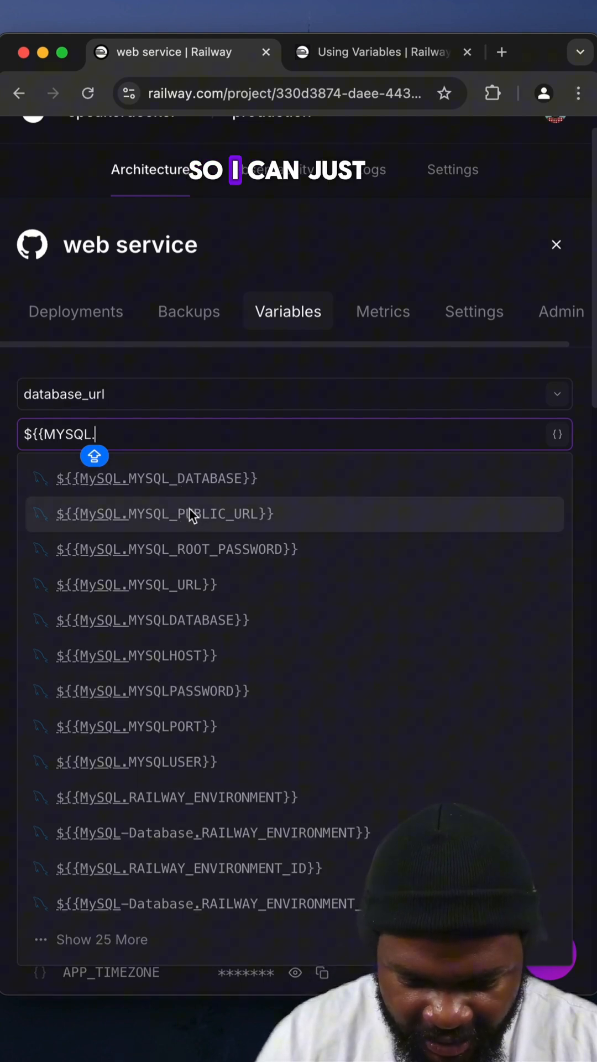
click(165, 513)
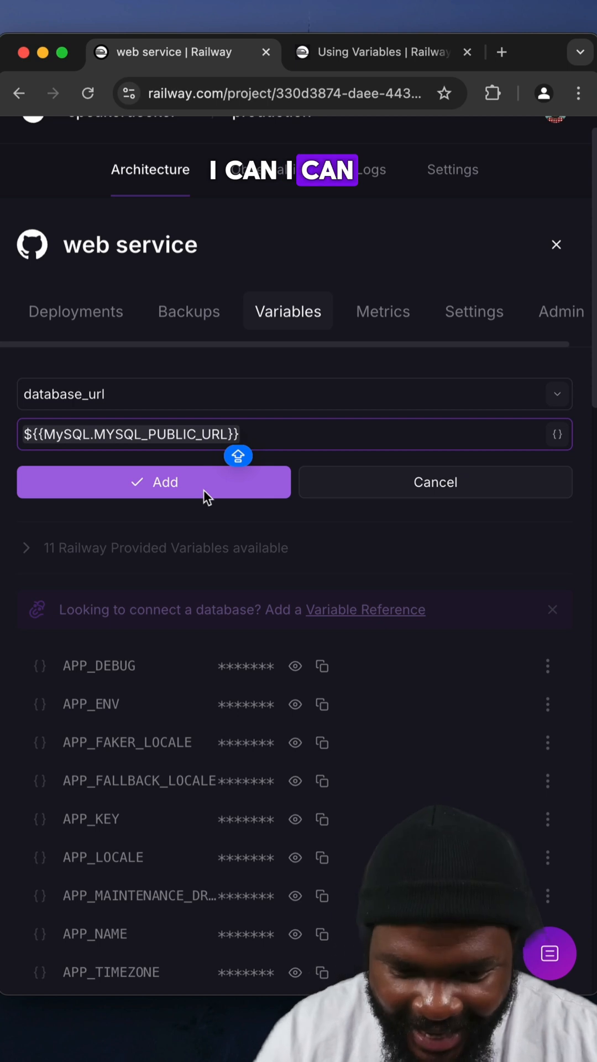
click(154, 481)
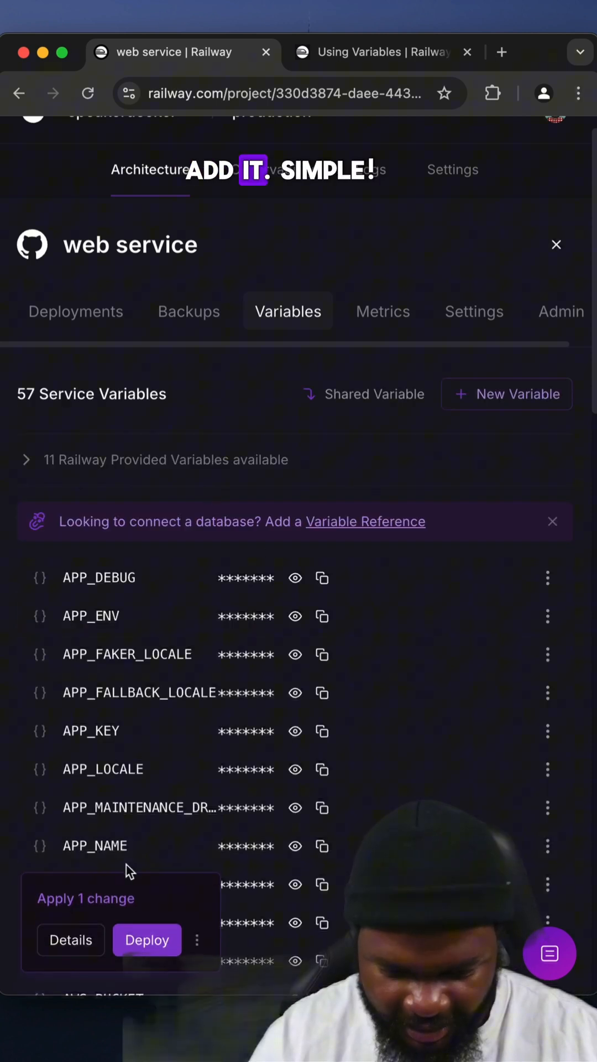
mouse_move(289, 483)
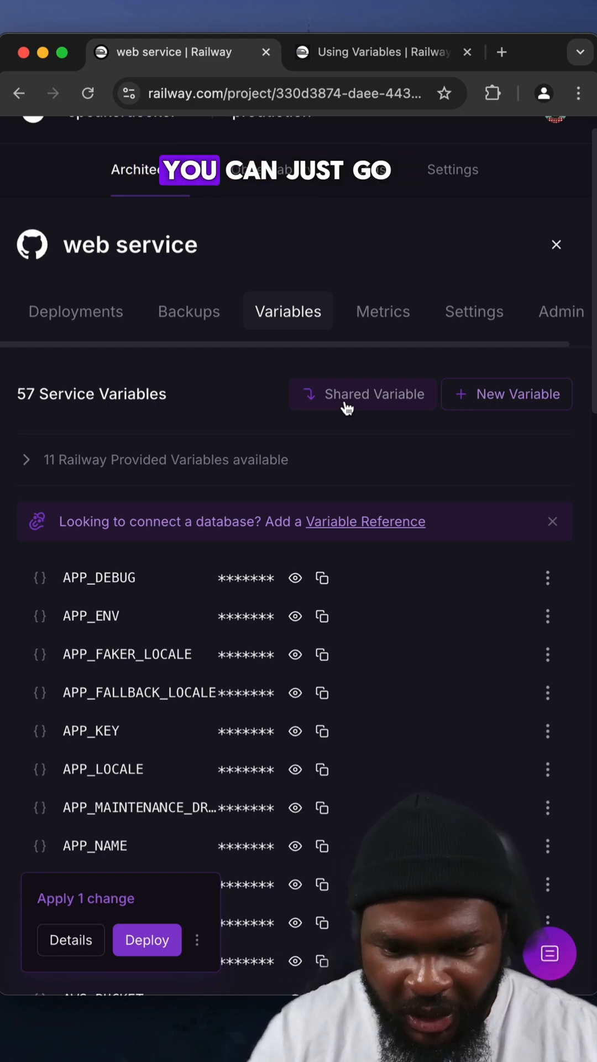
Show then hide the shared variables panel and review the full service variable list
click(363, 394)
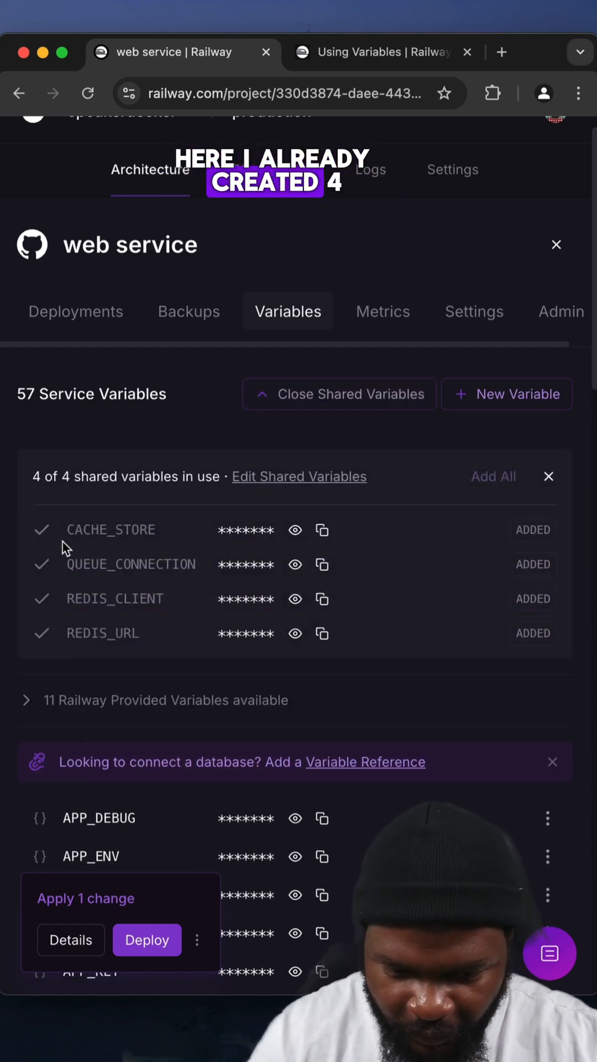
mouse_move(222, 358)
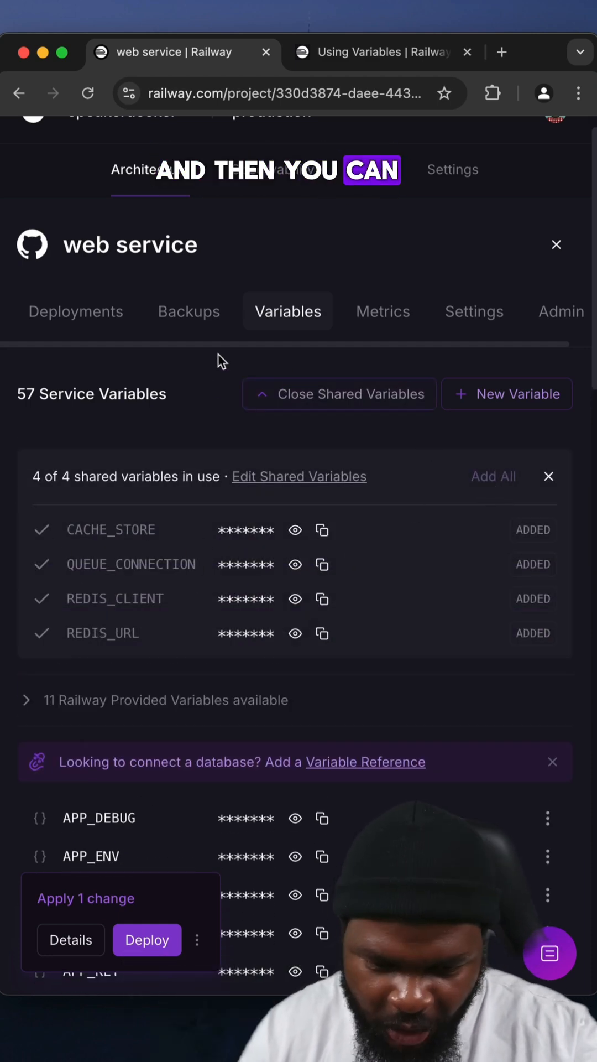
click(338, 394)
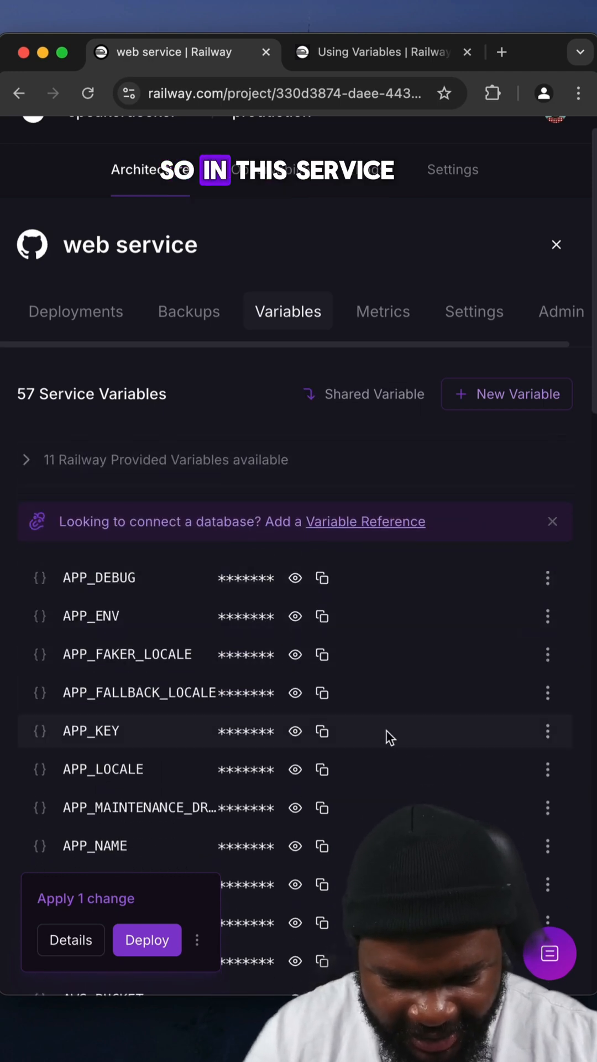
scroll(down, 3)
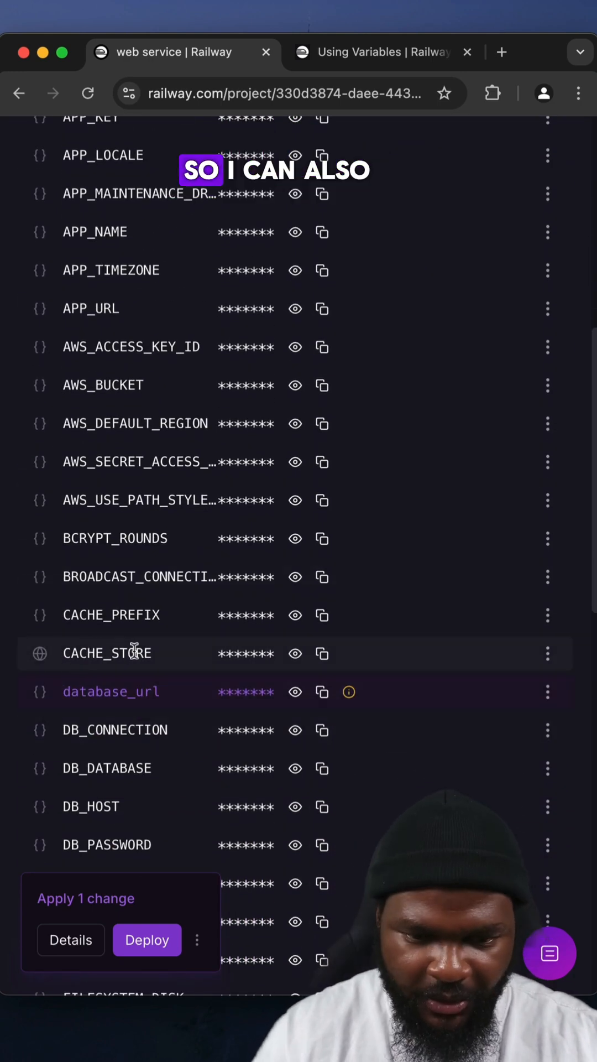
scroll(up, 3)
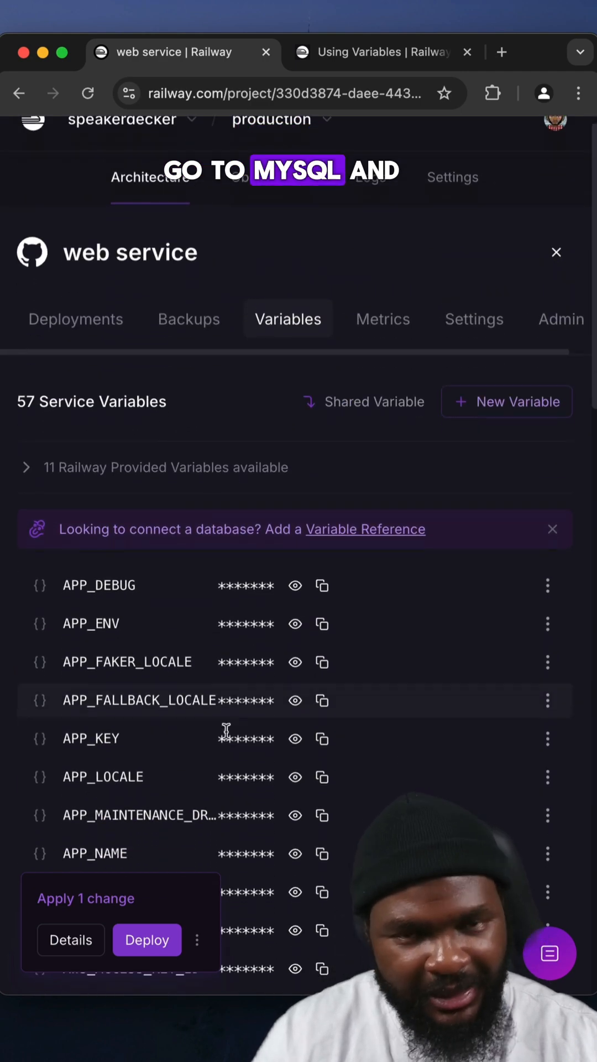
scroll(up, 3)
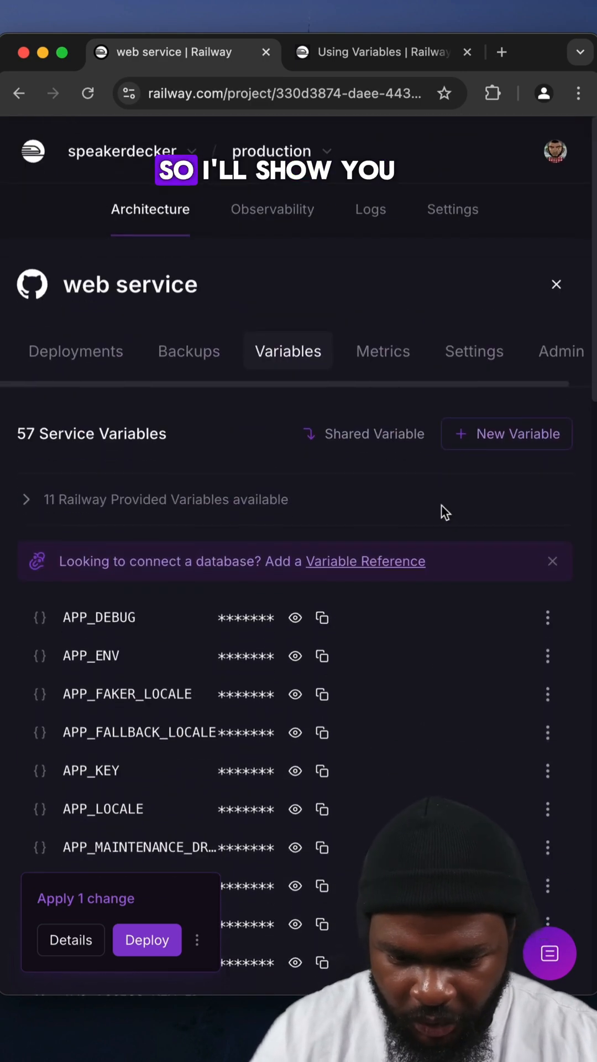
click(505, 433)
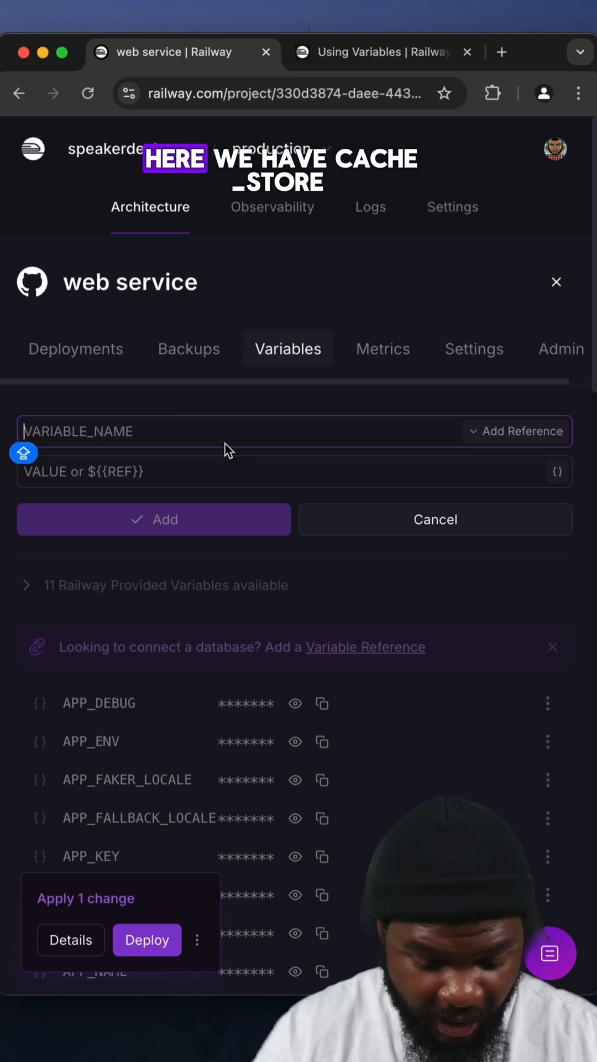
text(C)
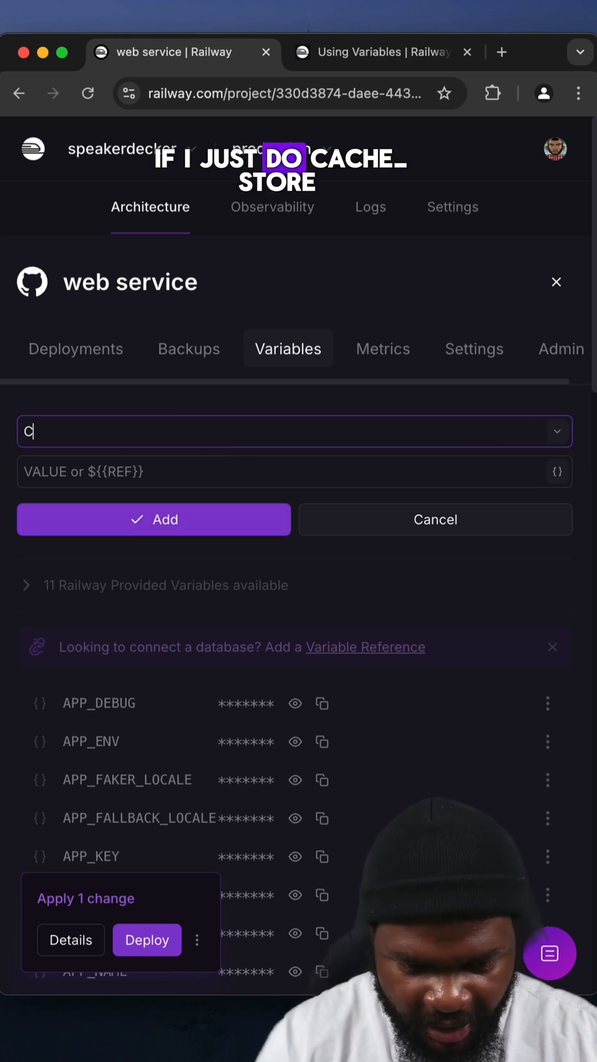
text(ACHE)
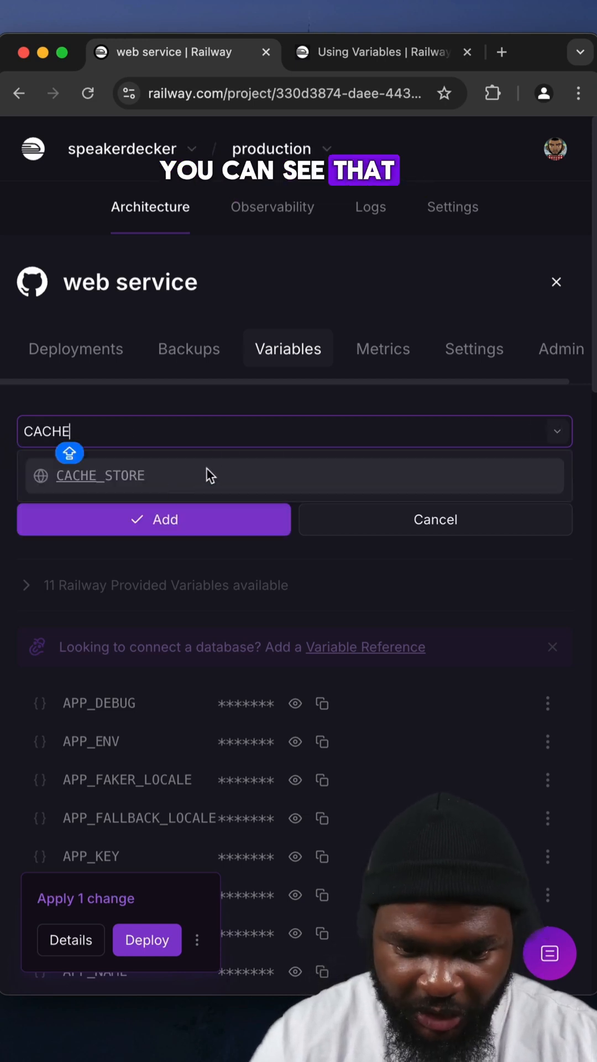
click(100, 474)
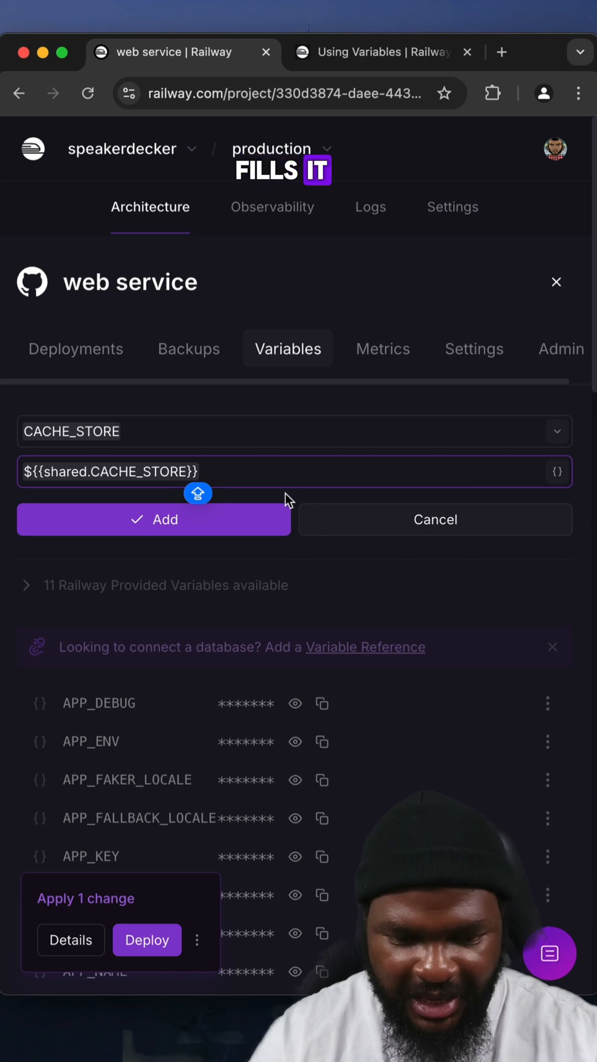
click(152, 519)
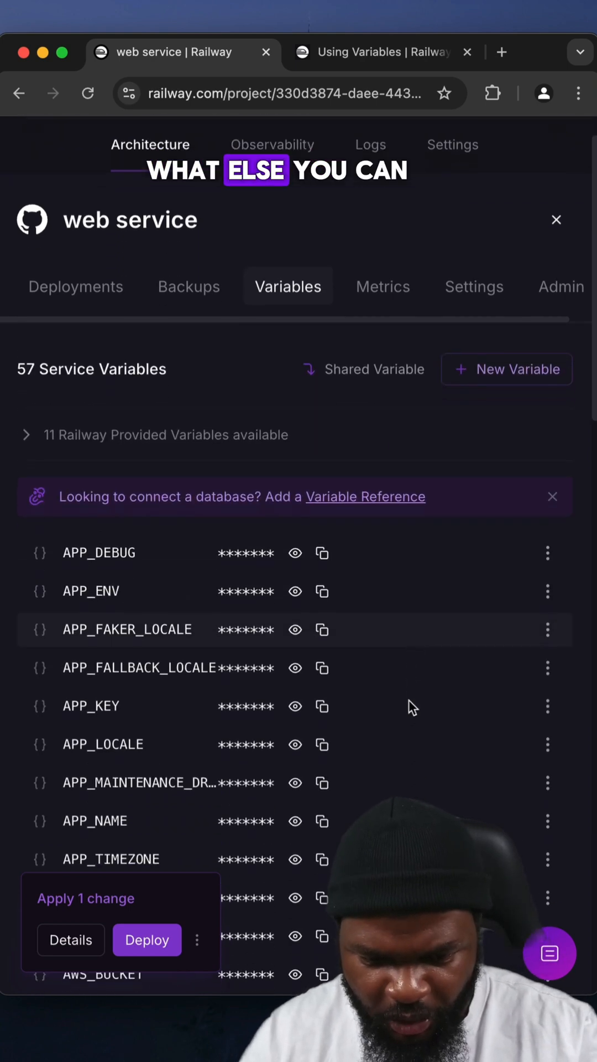
scroll(down, 3)
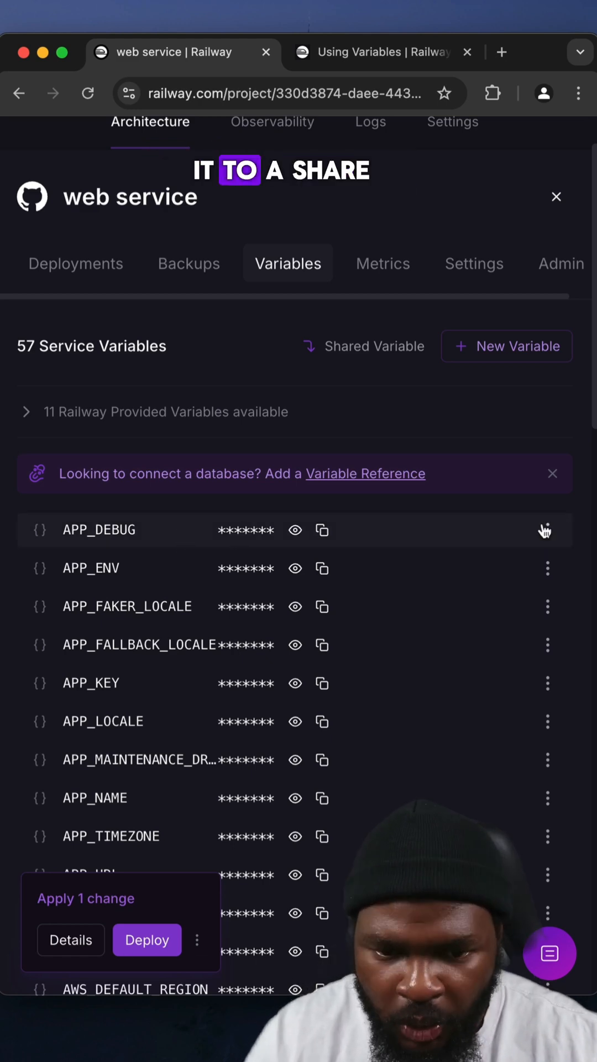
mouse_move(546, 530)
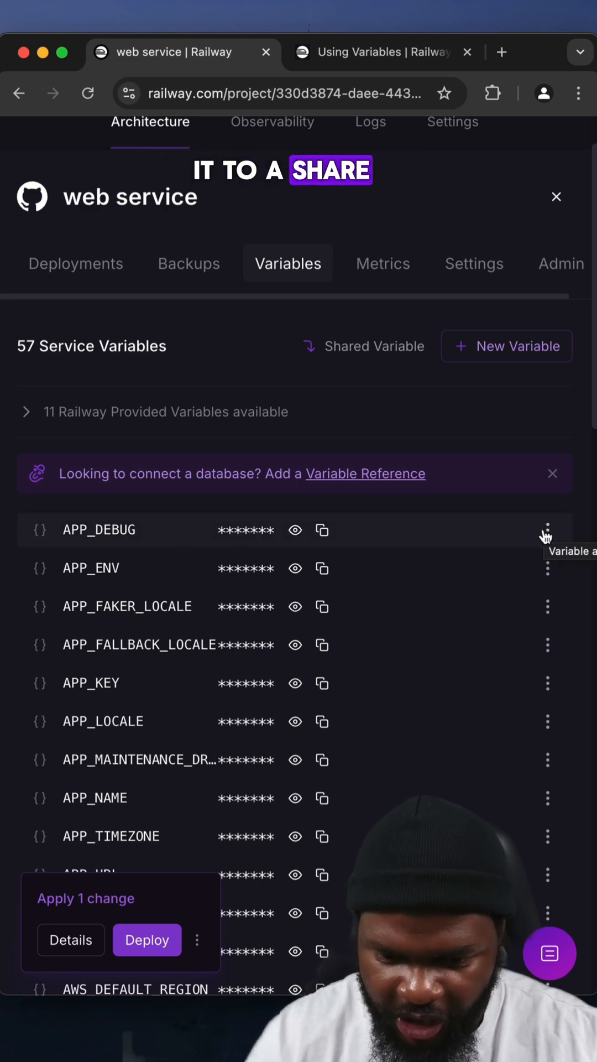
click(548, 530)
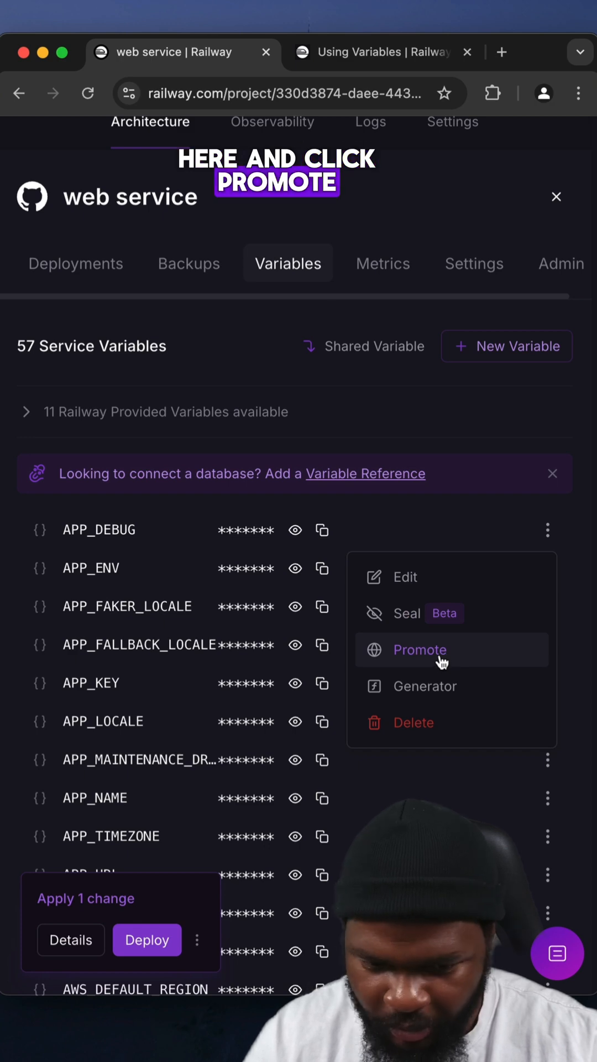
click(420, 649)
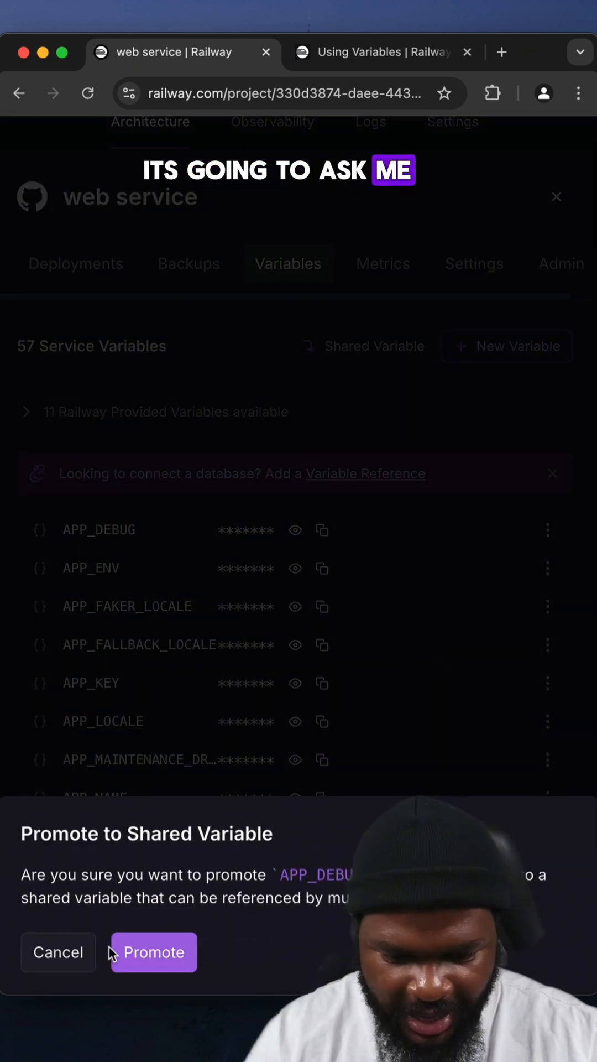
click(153, 952)
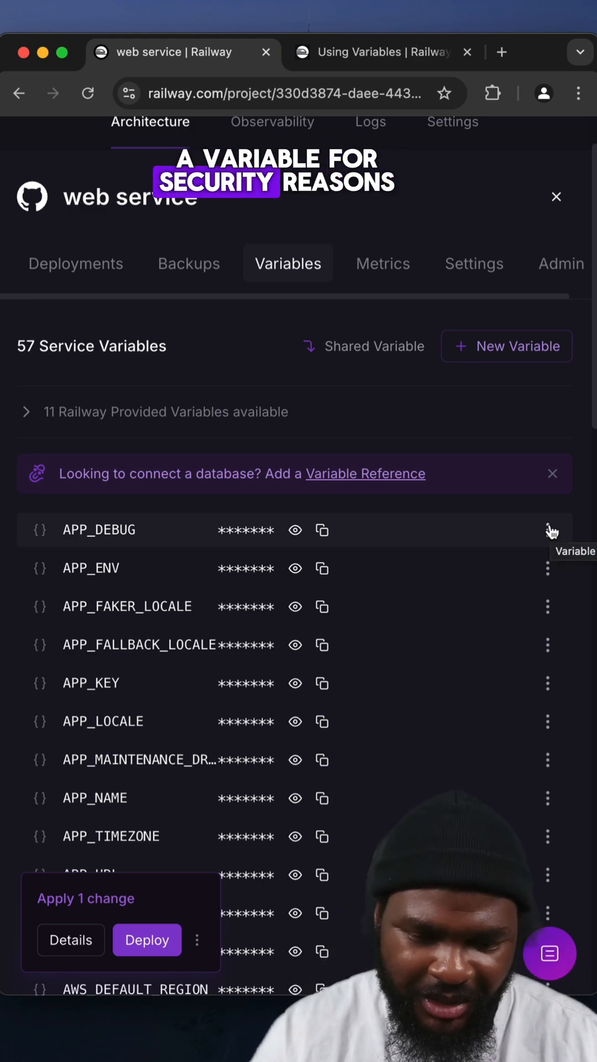
Reveal APP_DEBUG's value, then seal it so it can never be displayed again
click(294, 530)
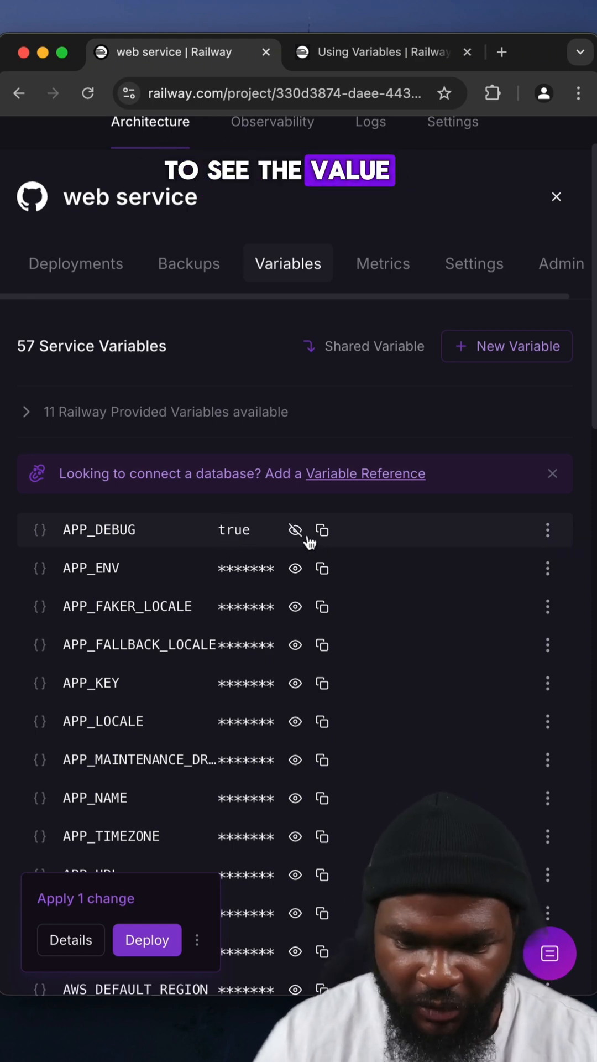
click(548, 530)
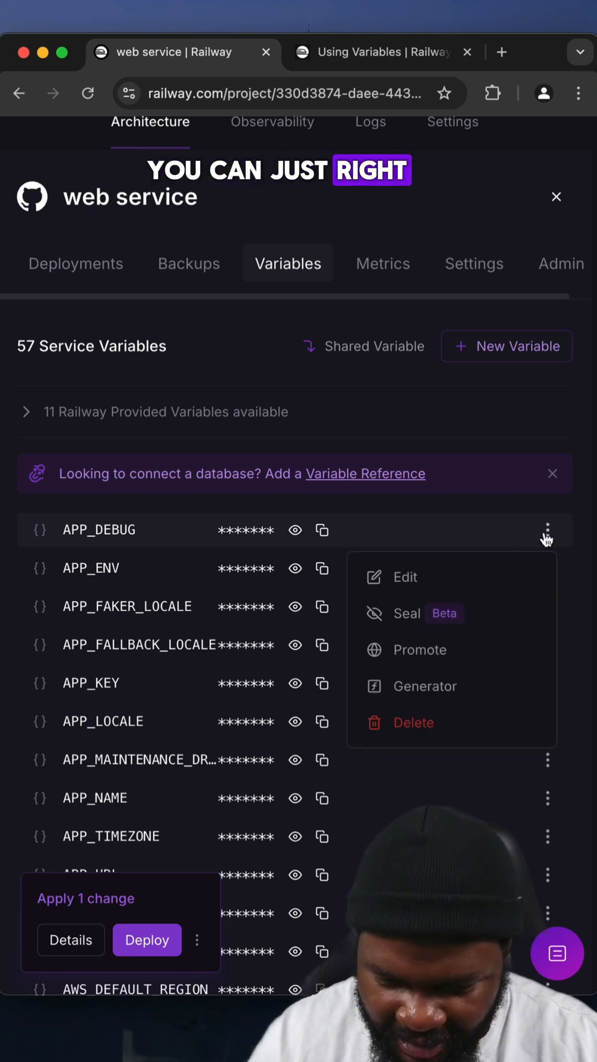
mouse_move(420, 613)
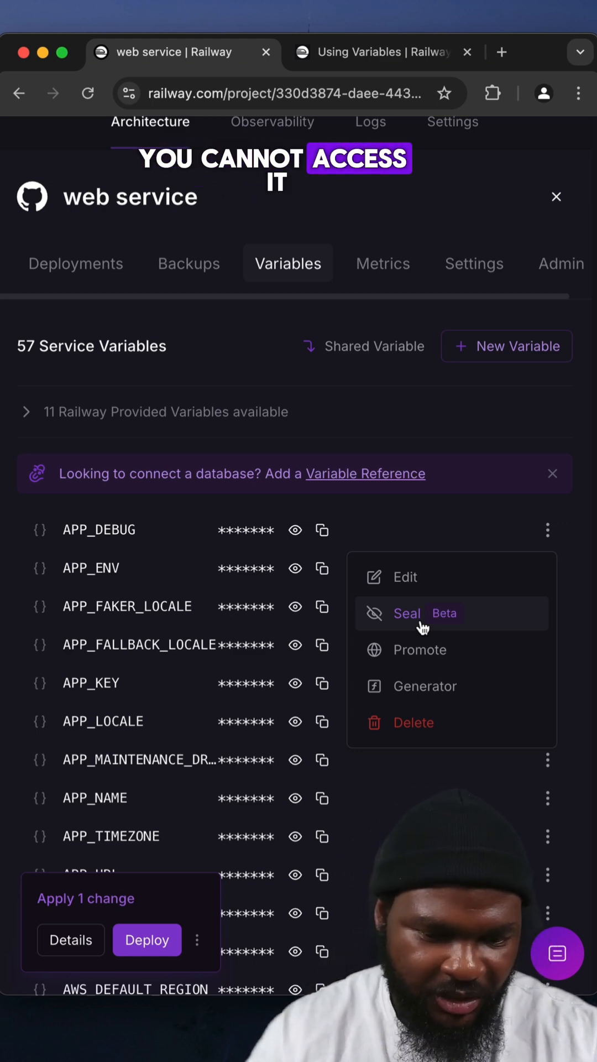
click(407, 612)
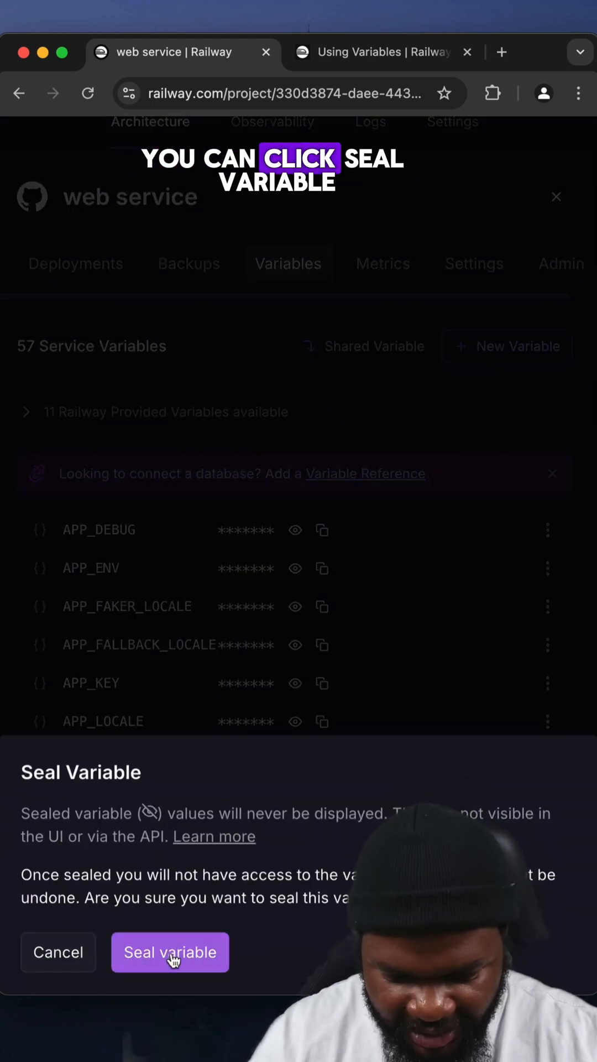
click(170, 951)
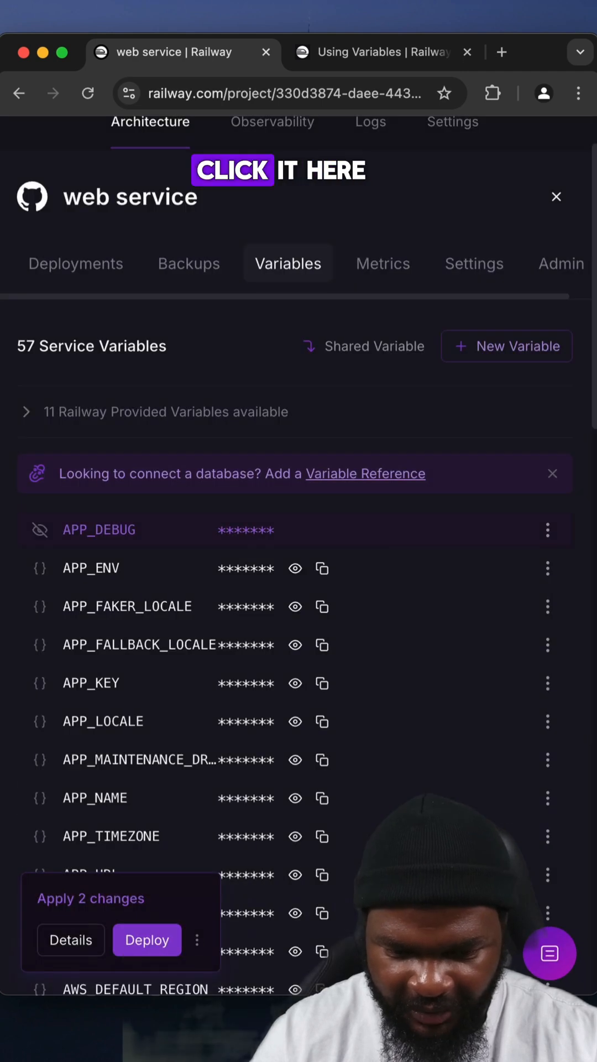
mouse_move(307, 548)
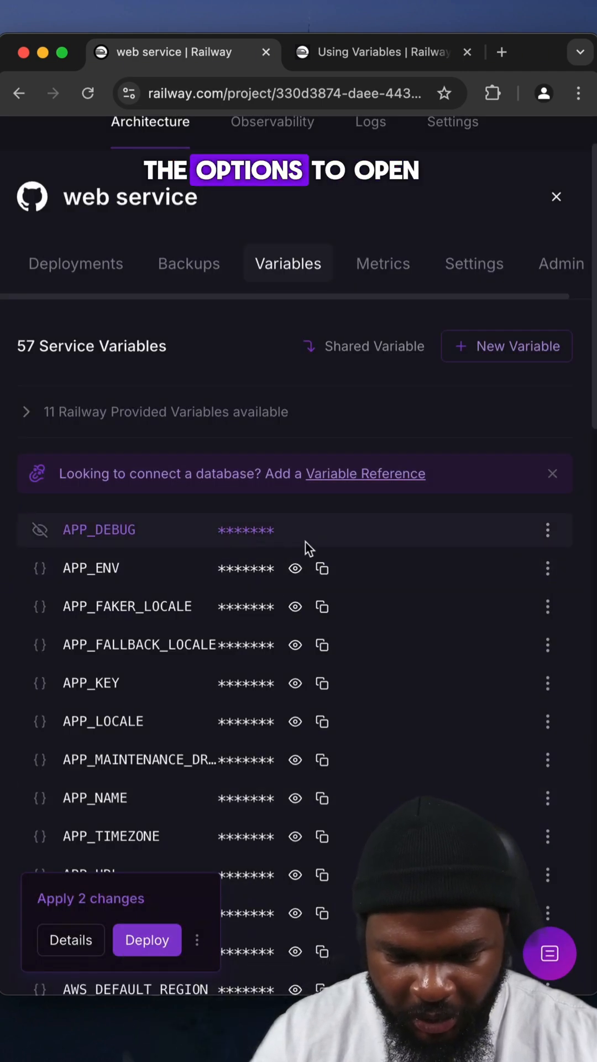